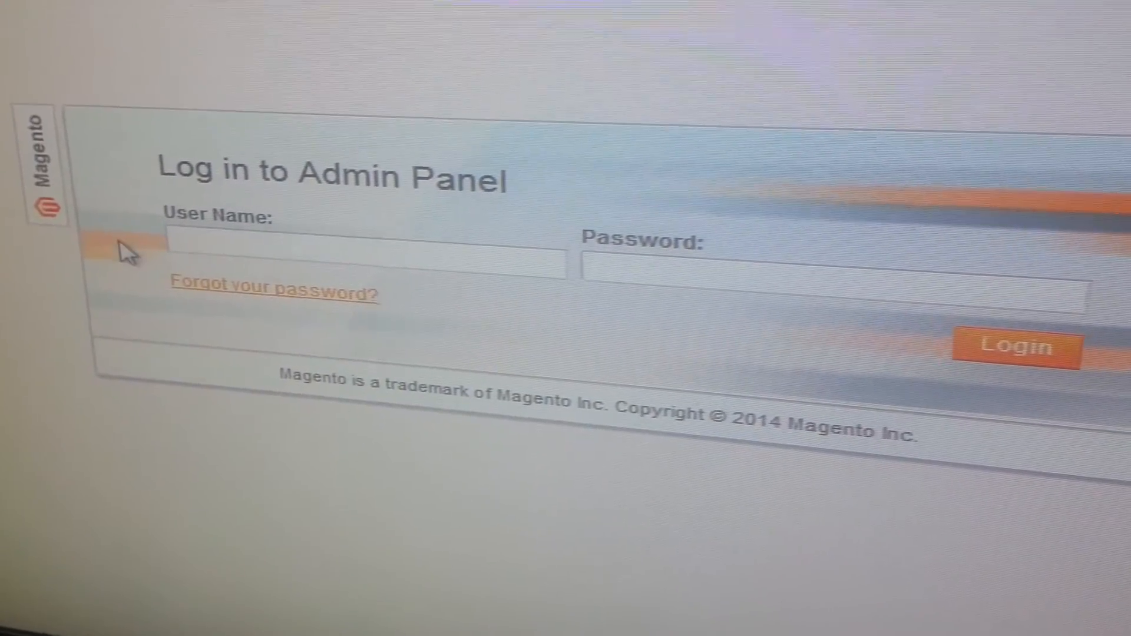
# Sign in to the admin panel with the admin credentials
pyautogui.write('admin')
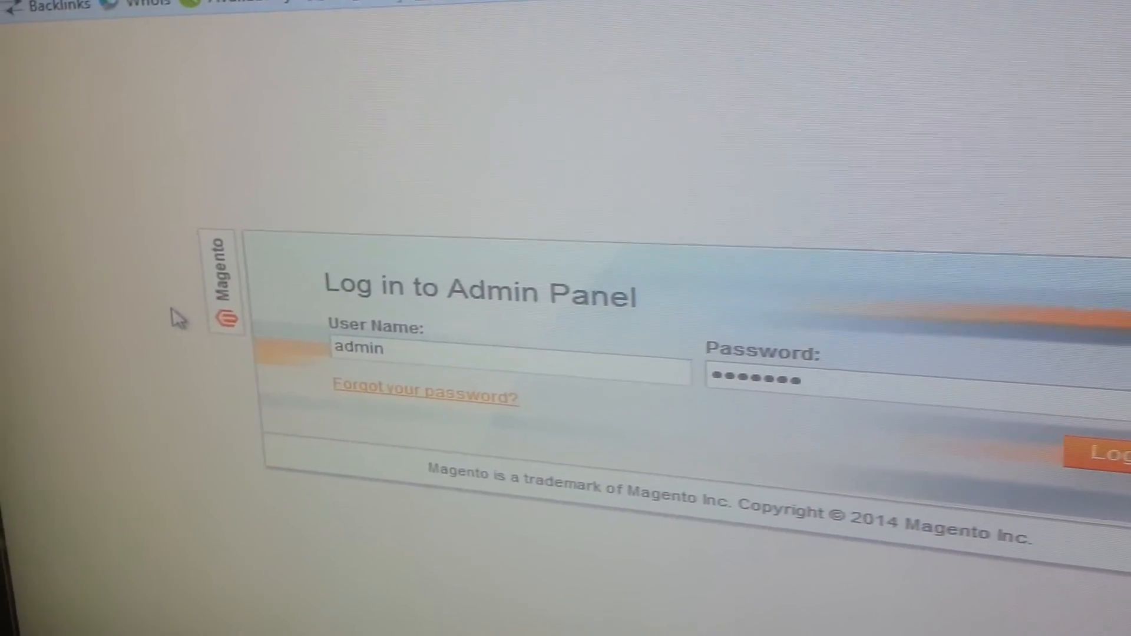
pyautogui.click(1111, 453)
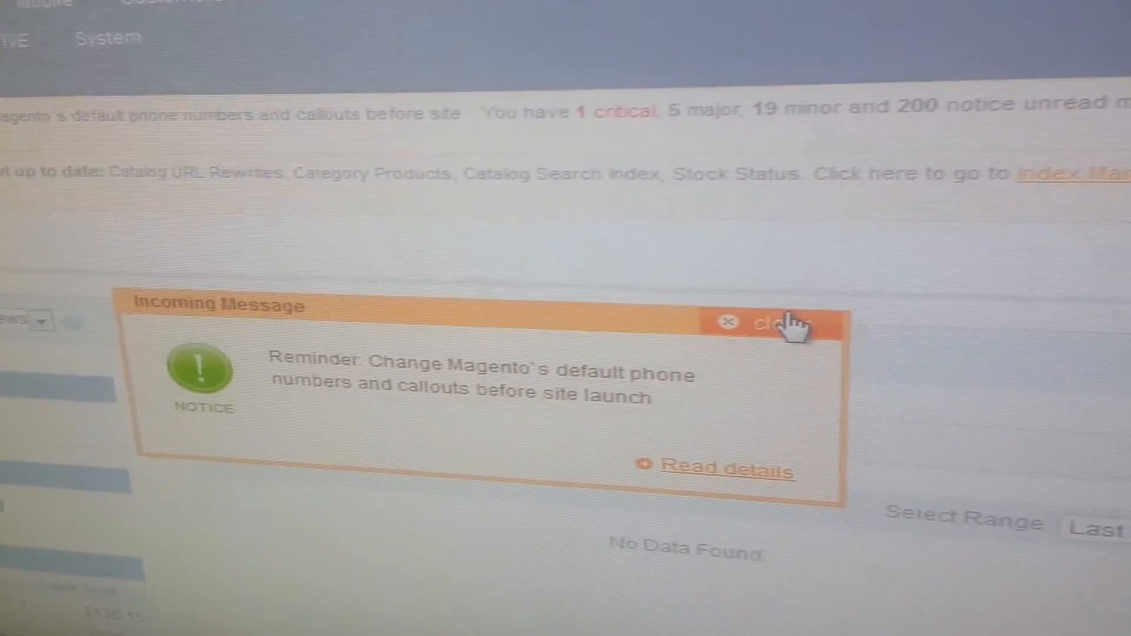
# Dismiss the reminder and go to Catalog > Attributes > Manage Attributes
pyautogui.click(761, 323)
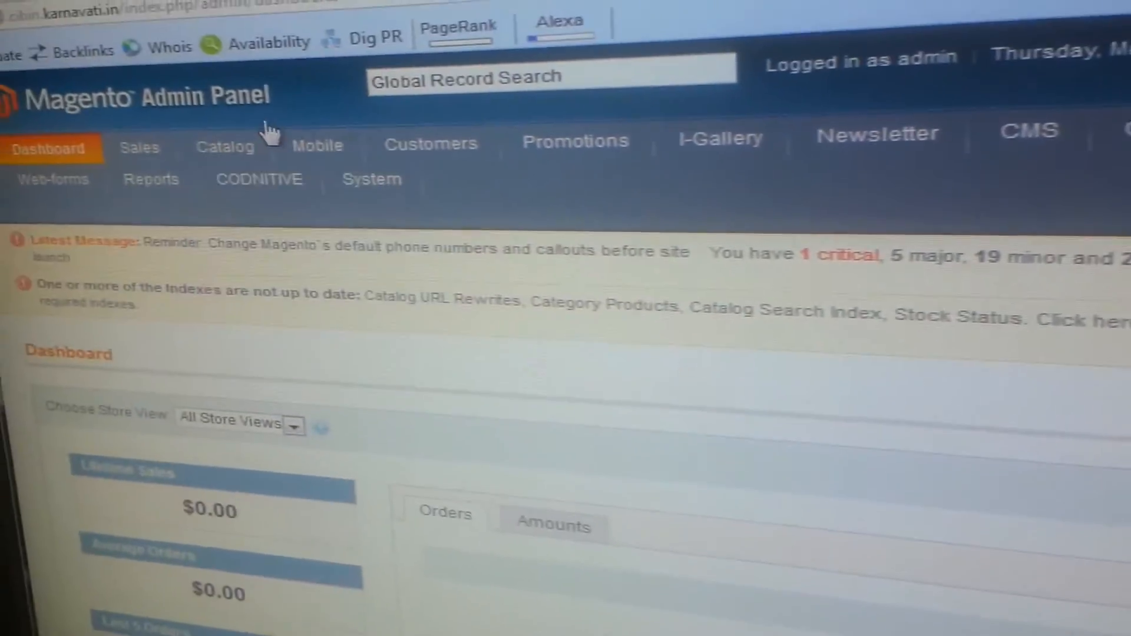
pyautogui.click(223, 143)
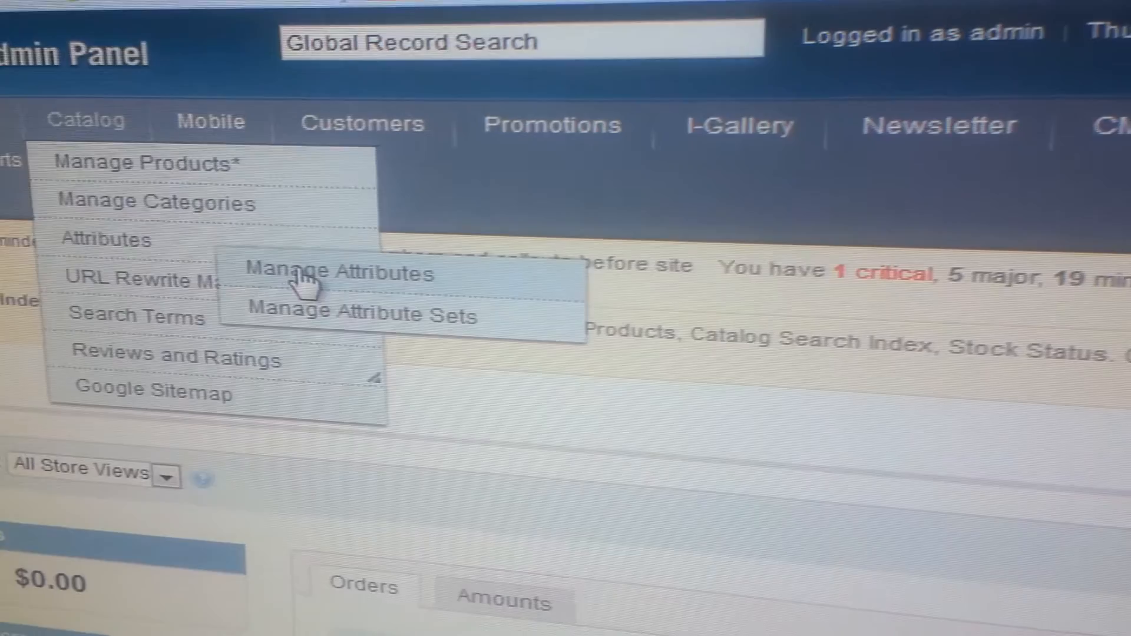
pyautogui.click(333, 272)
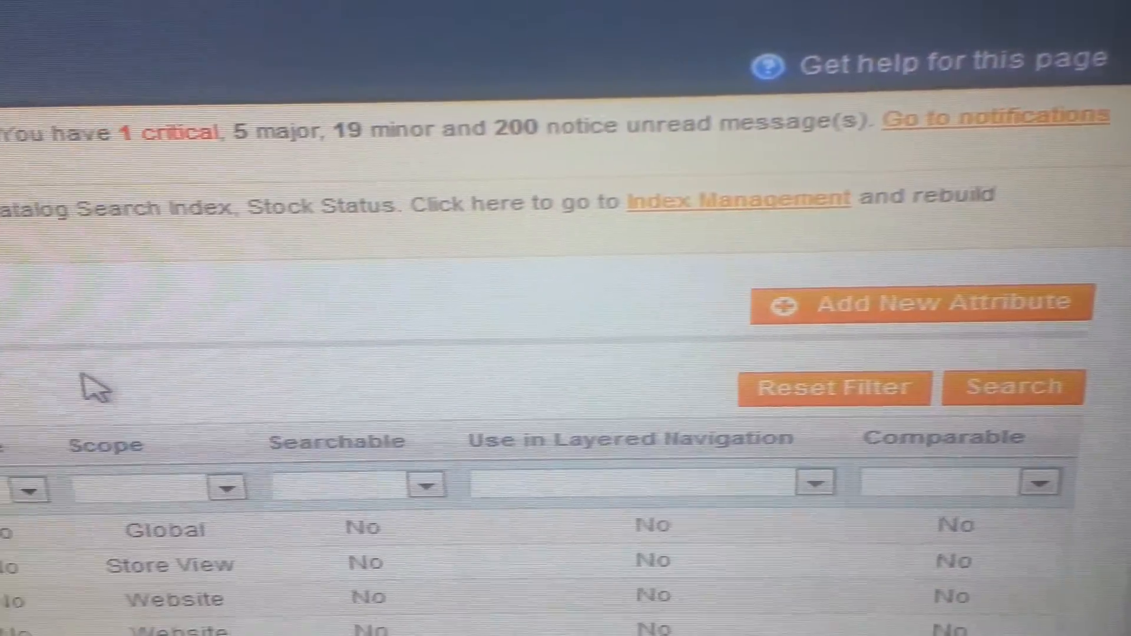
# Add a new attribute and enter product_author as its Attribute Code
pyautogui.click(921, 303)
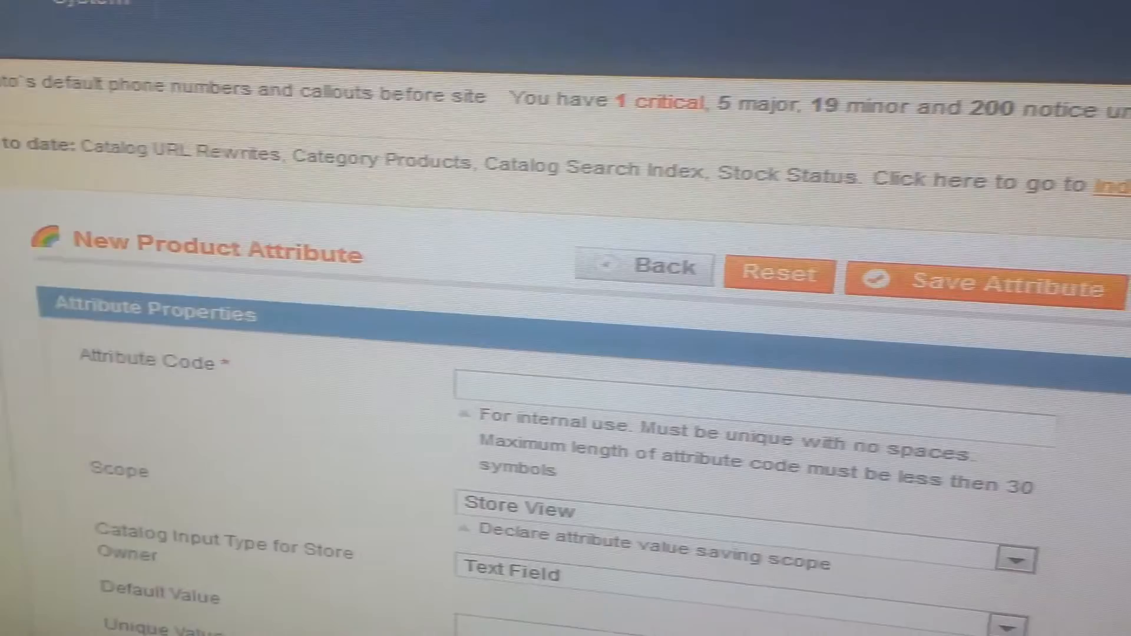
pyautogui.scroll(-3)
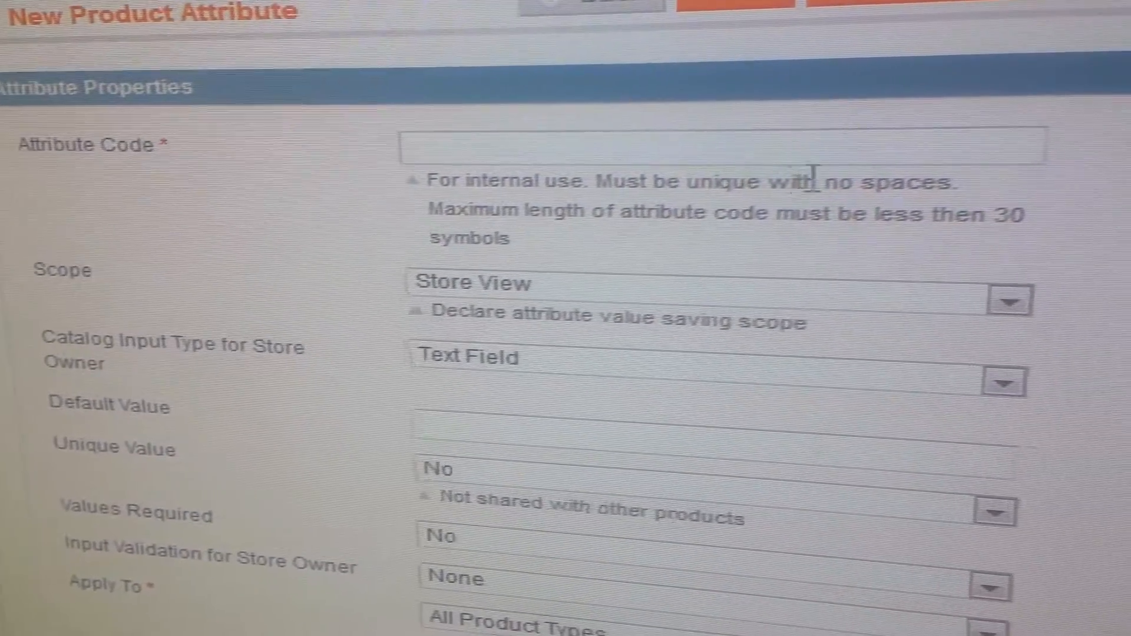
pyautogui.scroll(-3)
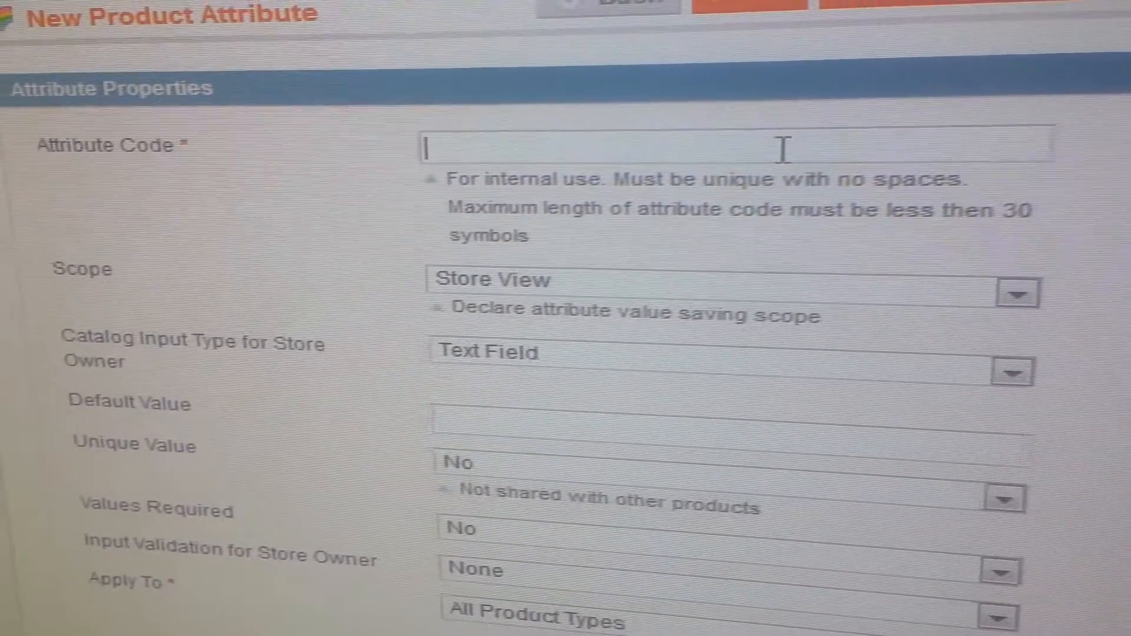
pyautogui.write('a')
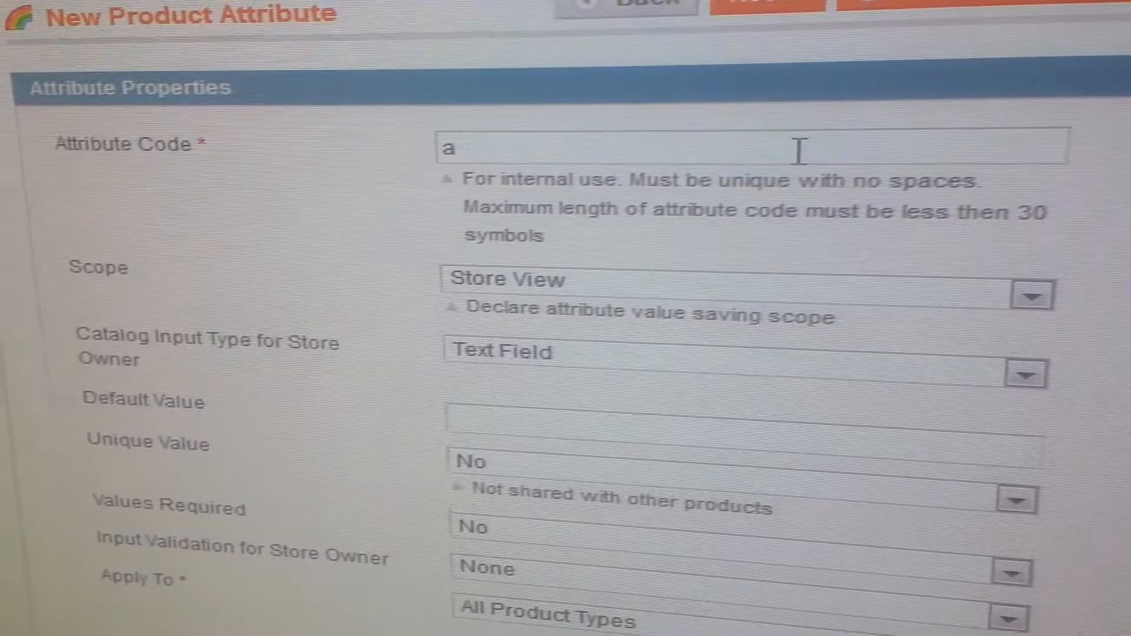
pyautogui.write('produ')
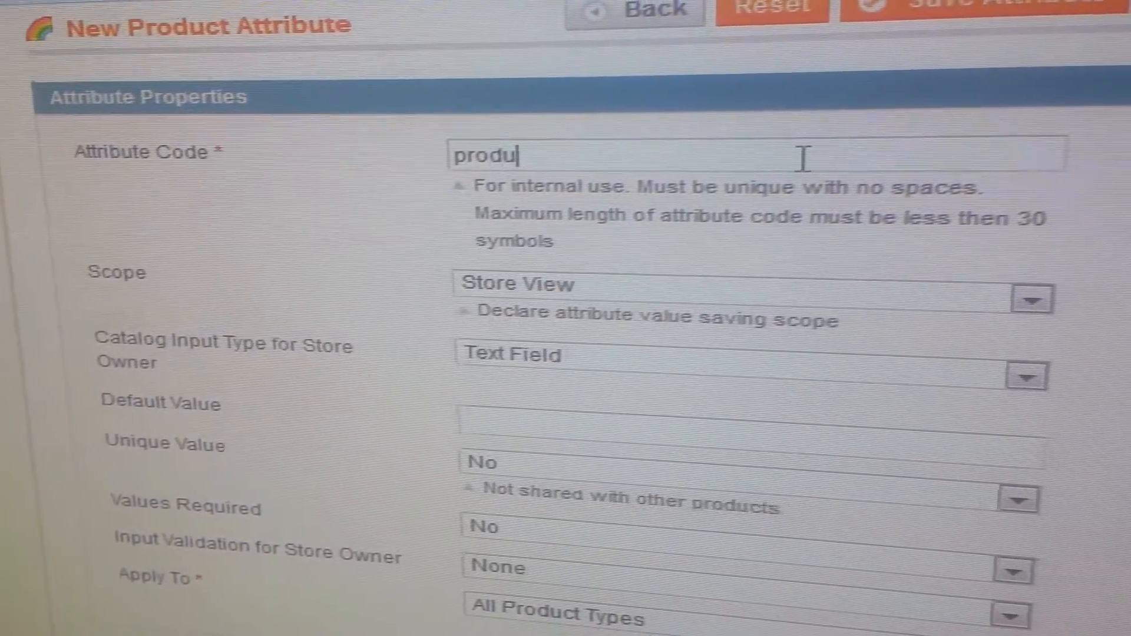
pyautogui.write('ct_author')
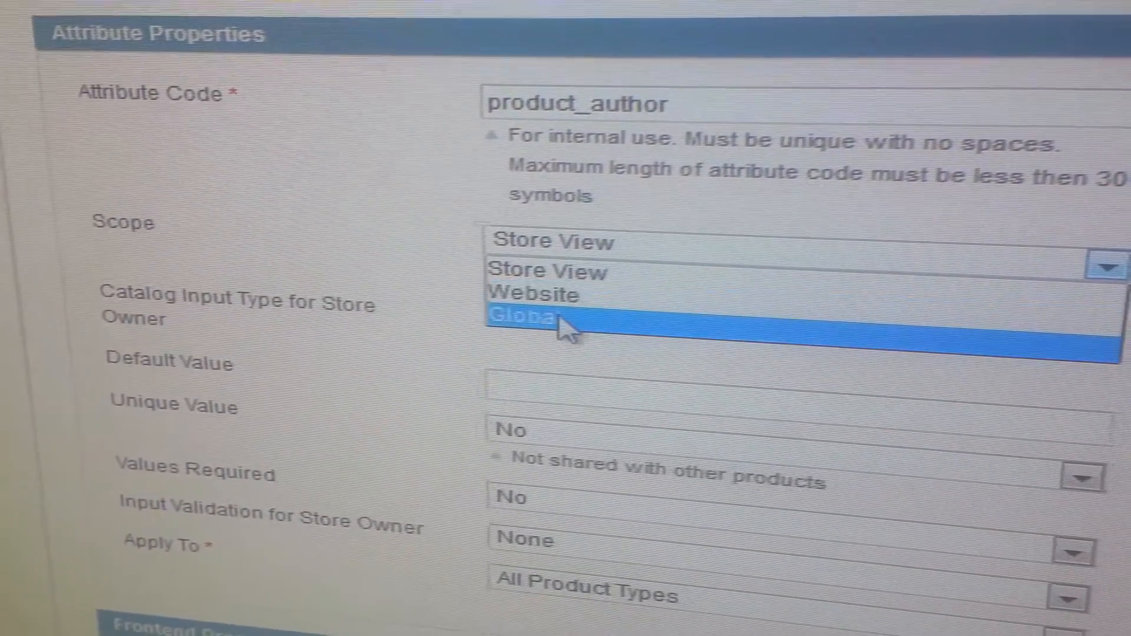
pyautogui.click(548, 317)
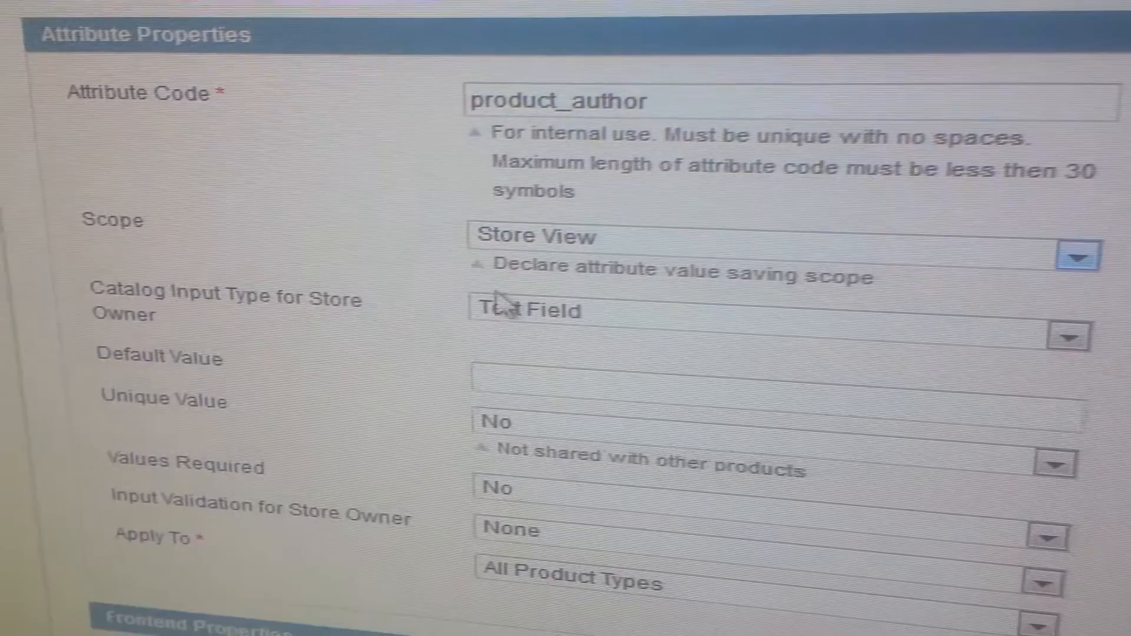
pyautogui.click(1069, 338)
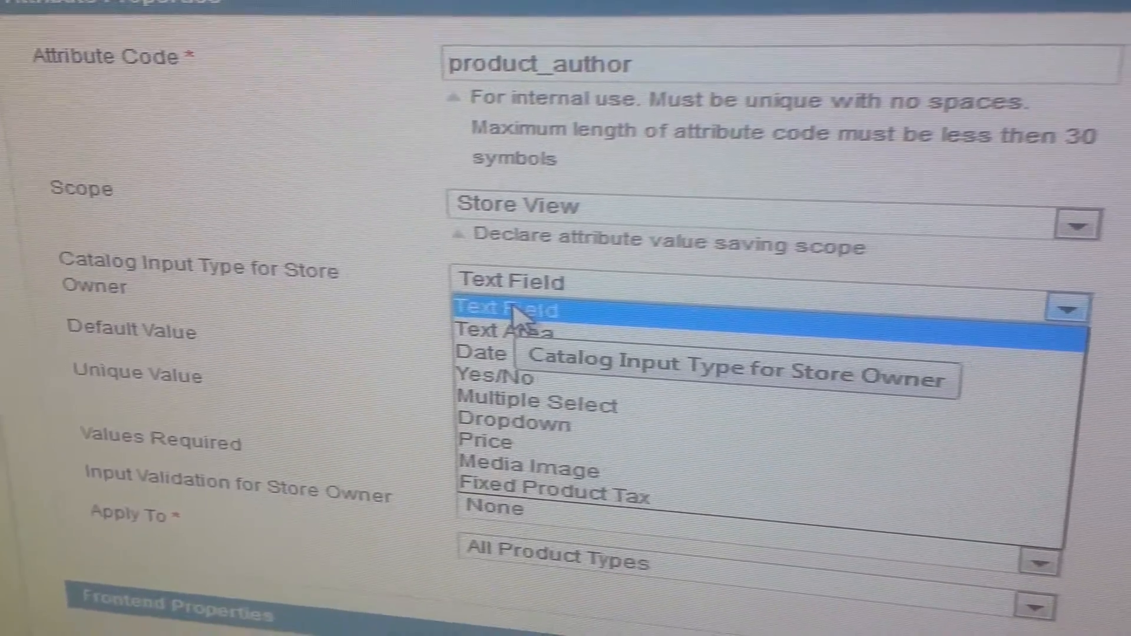
pyautogui.moveTo(480, 342)
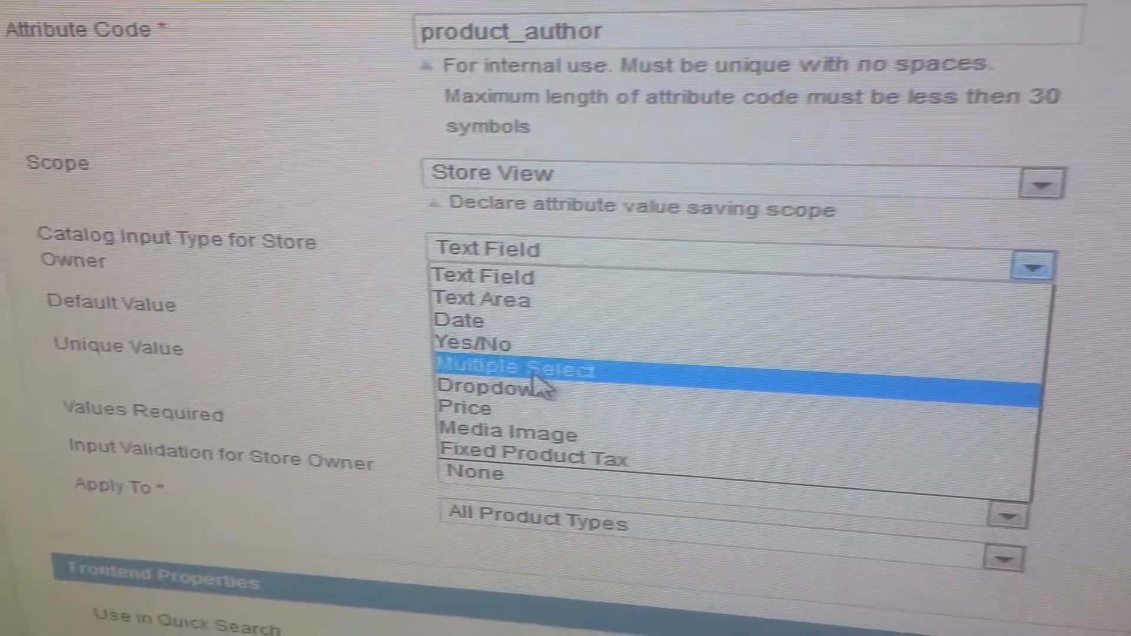
pyautogui.moveTo(469, 401)
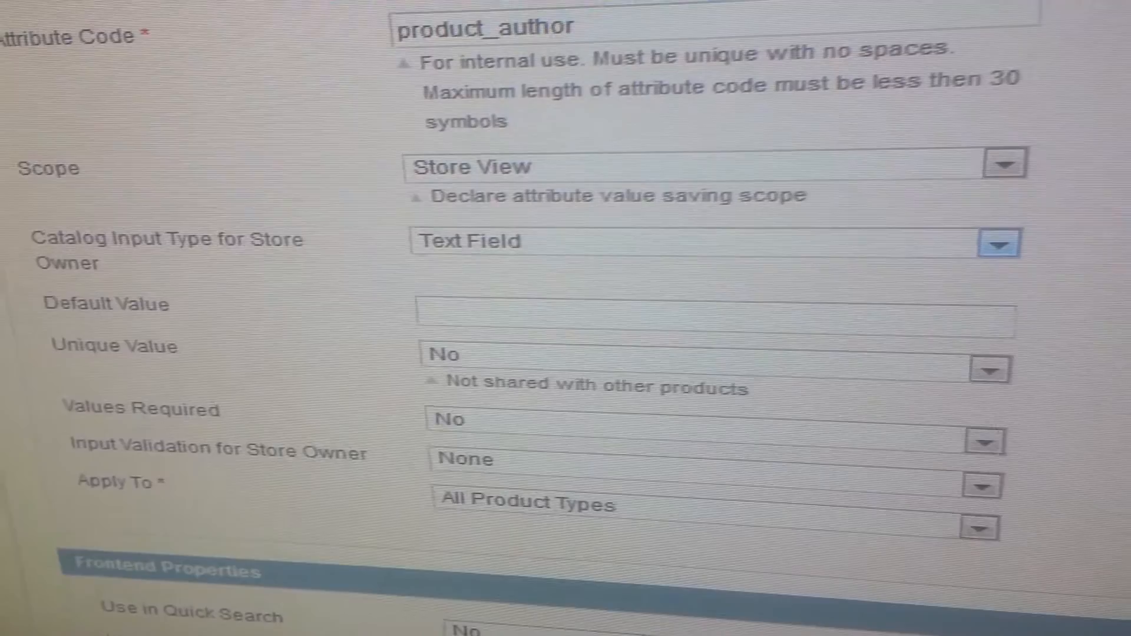
pyautogui.scroll(-3)
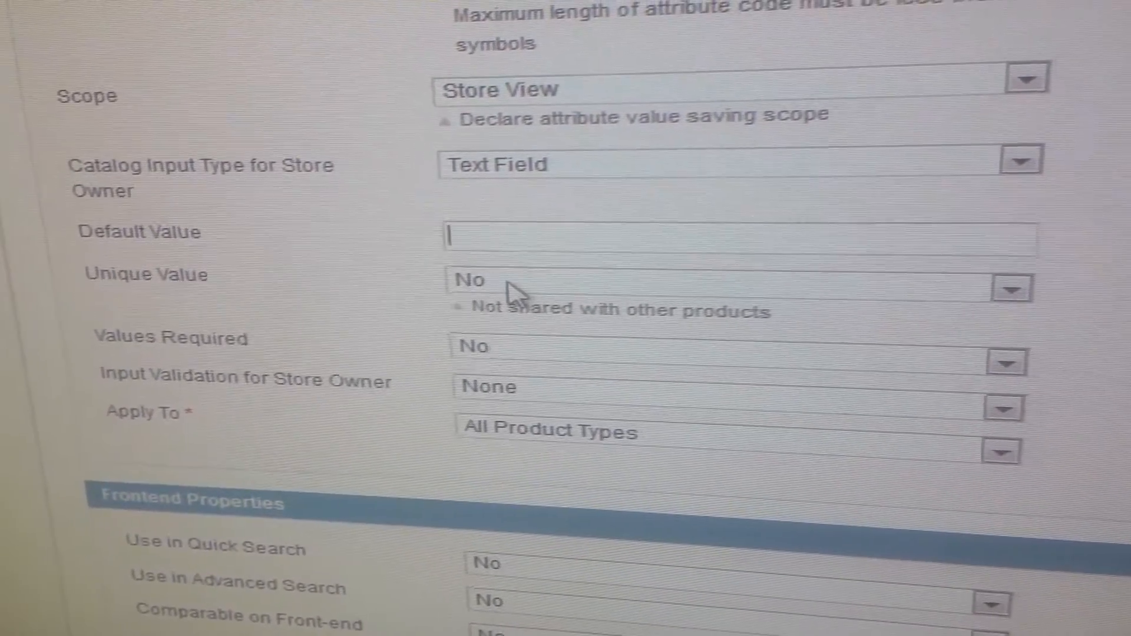
pyautogui.moveTo(505, 289)
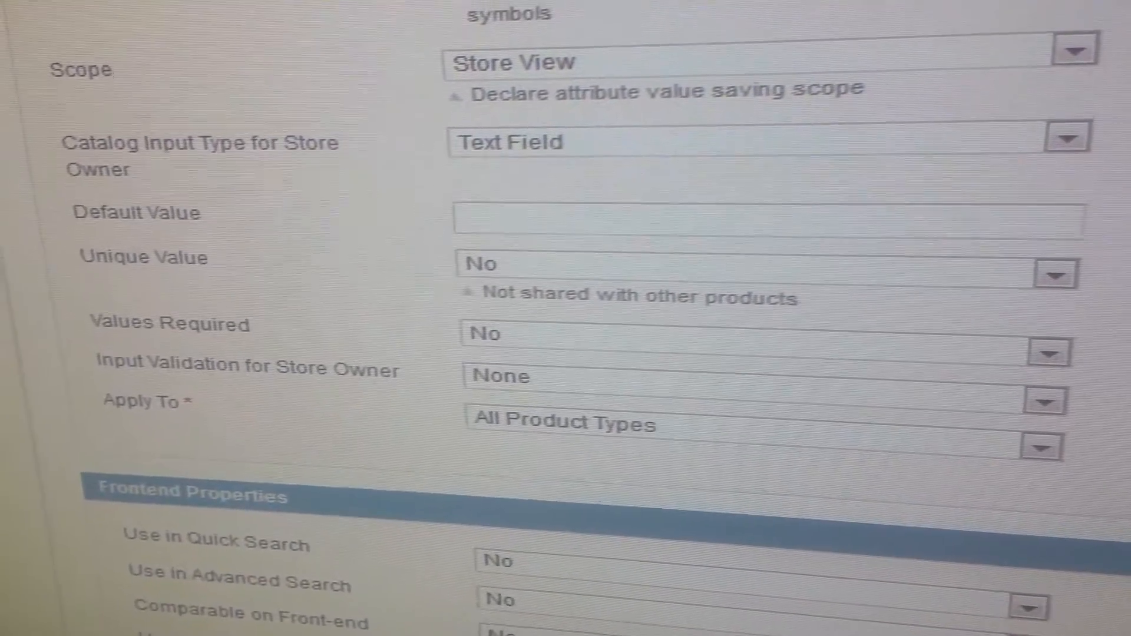
pyautogui.scroll(-3)
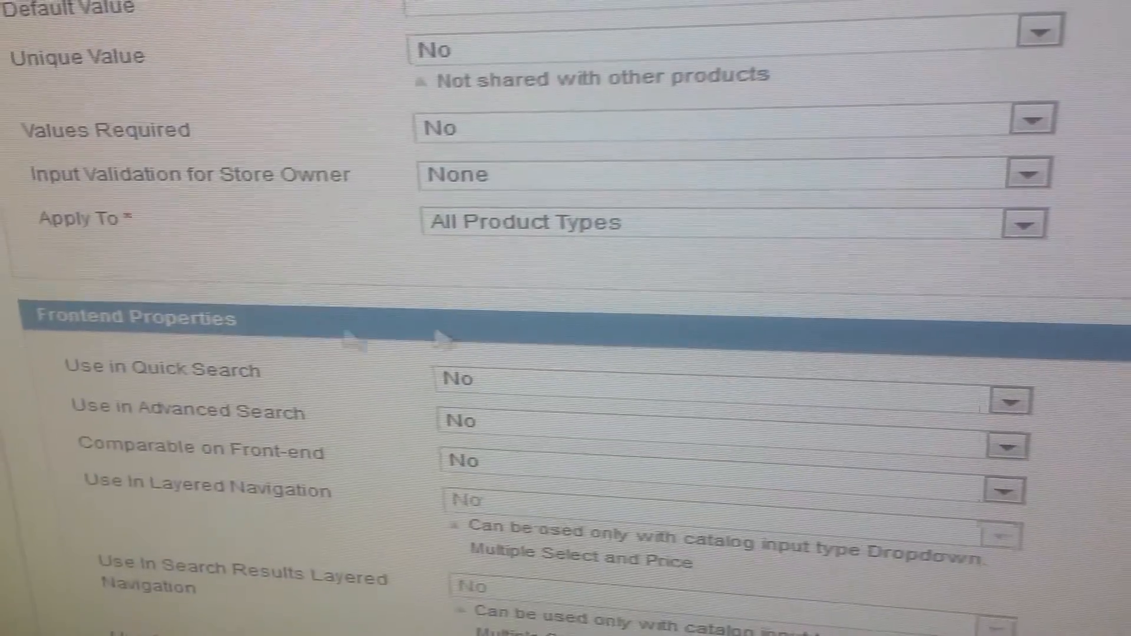
pyautogui.click(1025, 224)
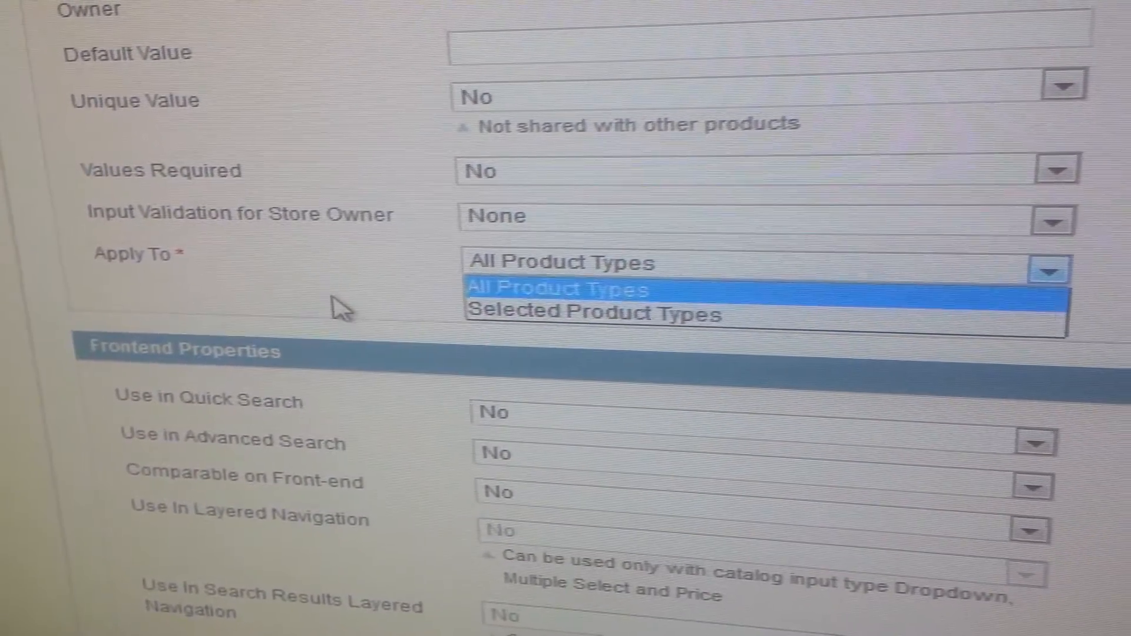
pyautogui.click(563, 289)
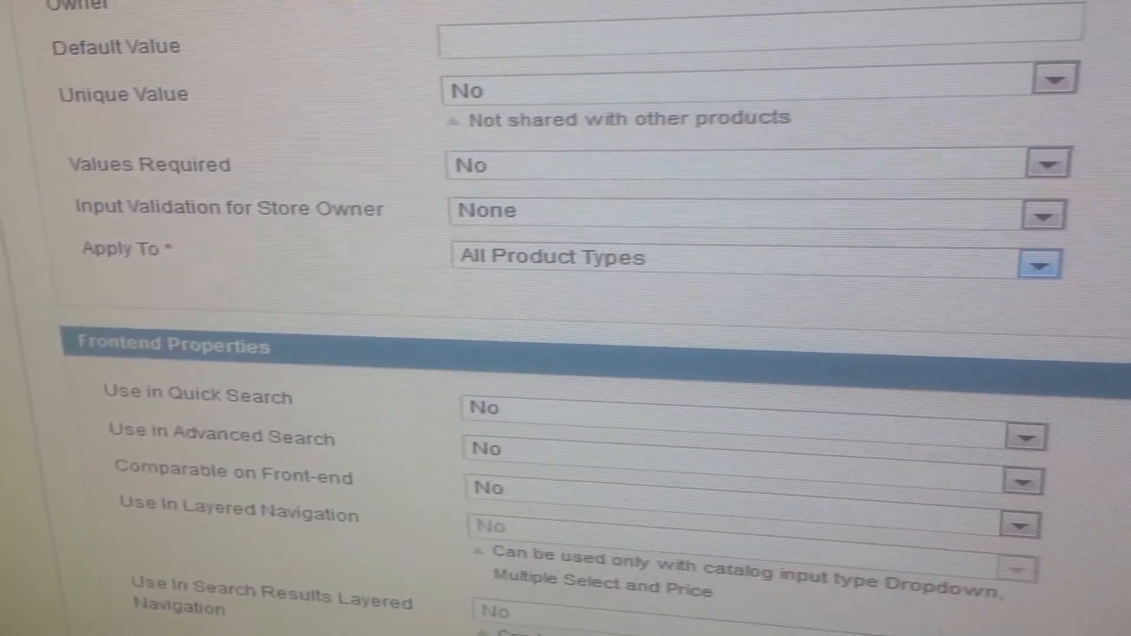
pyautogui.scroll(-3)
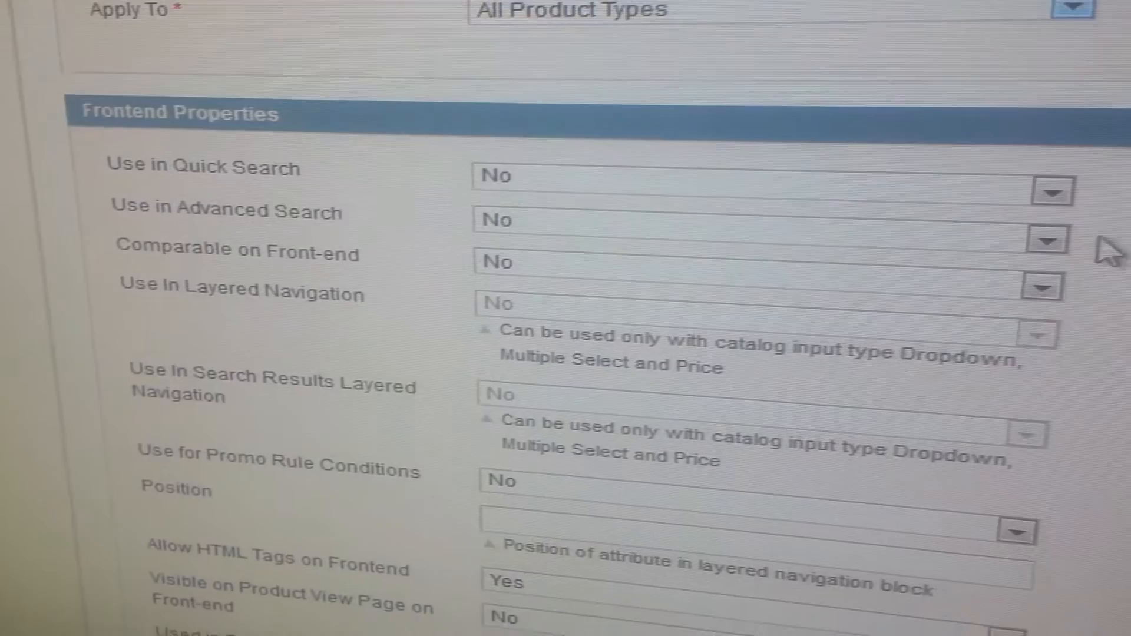
pyautogui.scroll(-3)
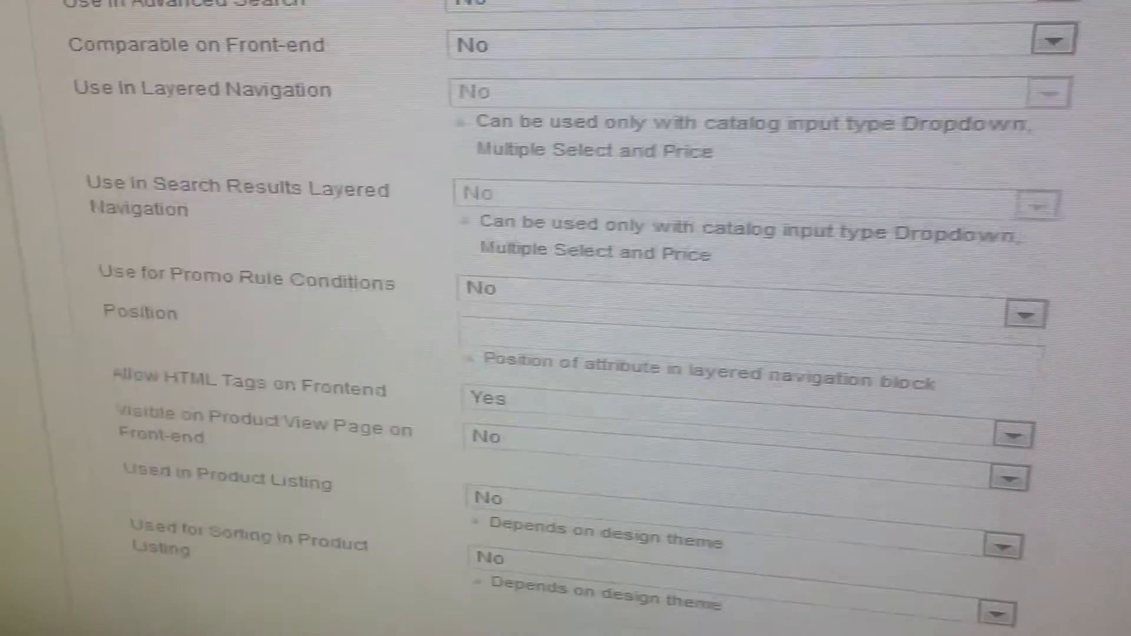
pyautogui.scroll(3)
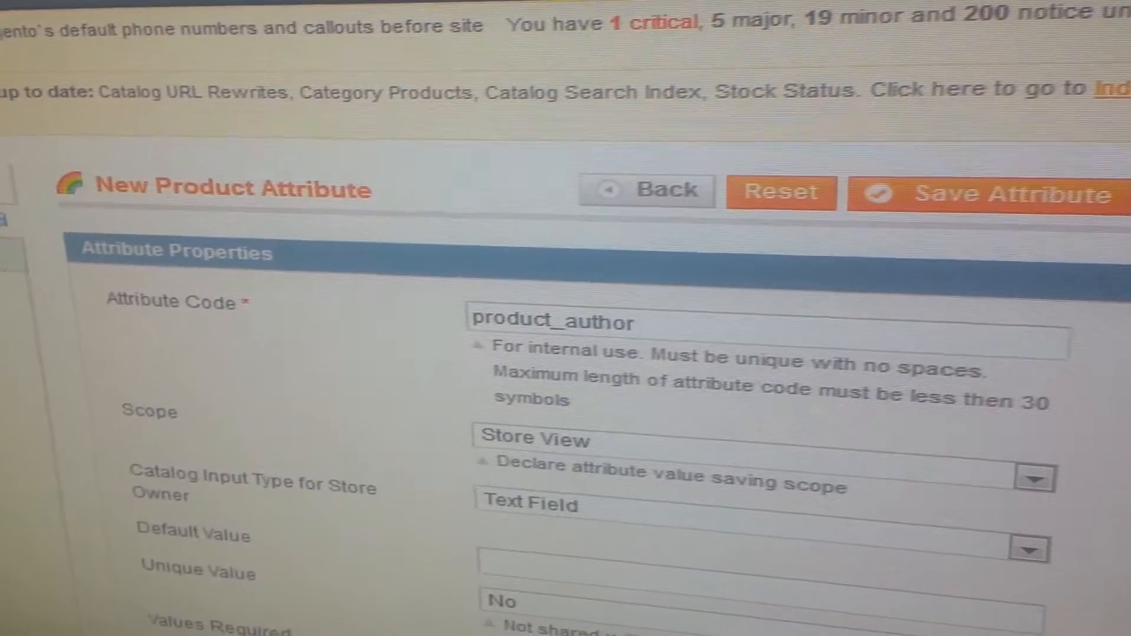
# Enter the admin title beginning 'Auth' on the Manage Label / Options page
pyautogui.click(144, 289)
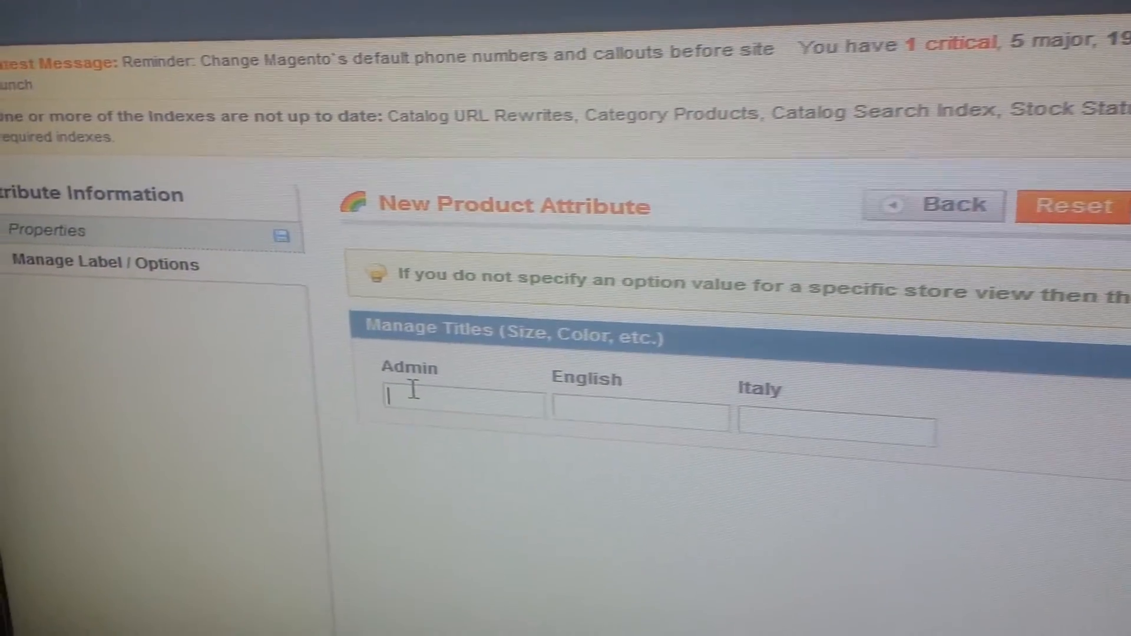
pyautogui.write('Auth')
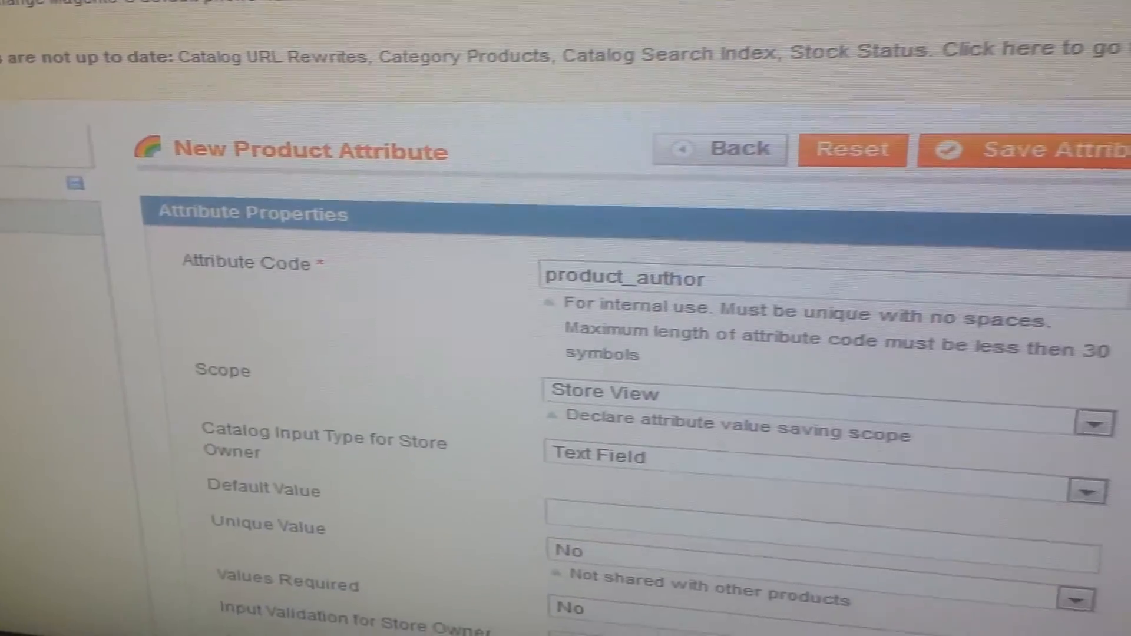
# Set Catalog Input Type for Store Owner to Dropdown and move to its labels and options
pyautogui.scroll(-3)
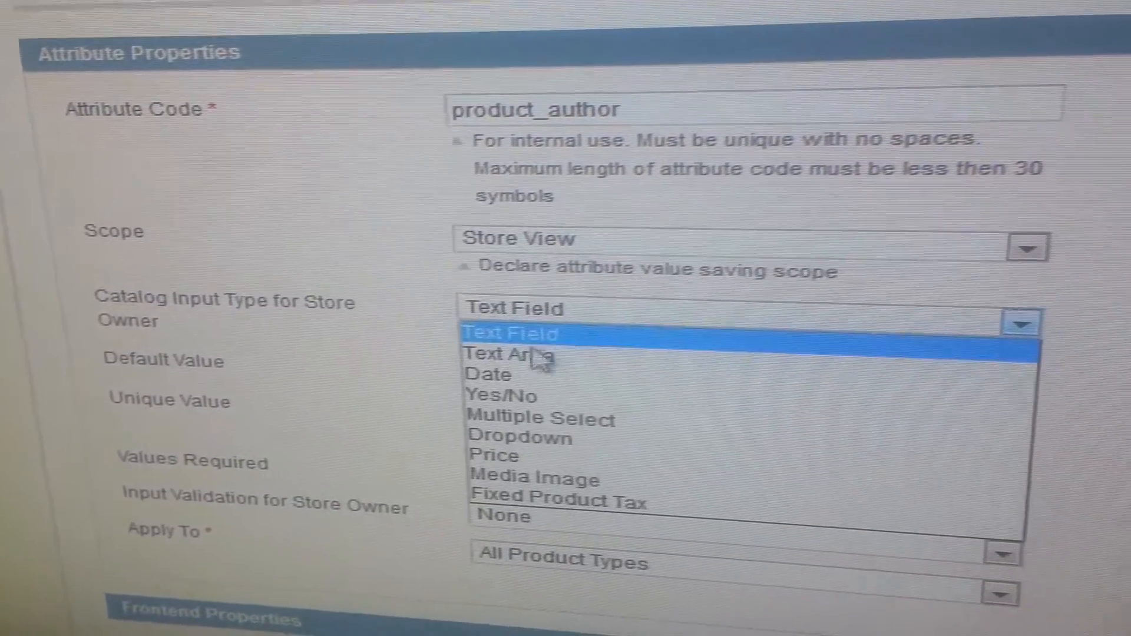
pyautogui.click(518, 438)
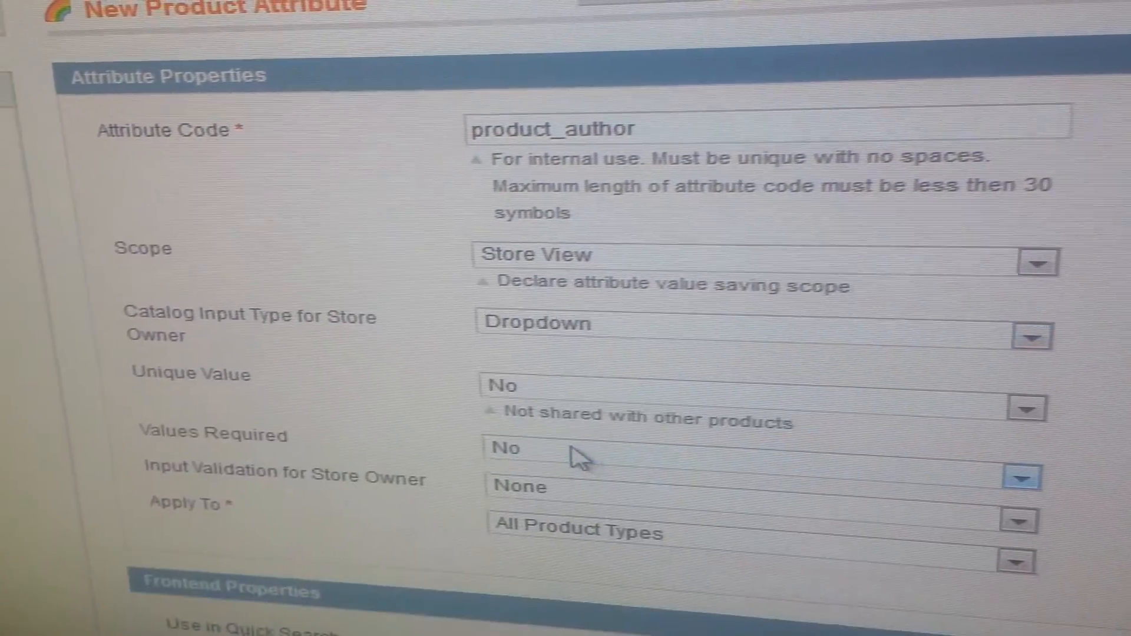
pyautogui.click(153, 150)
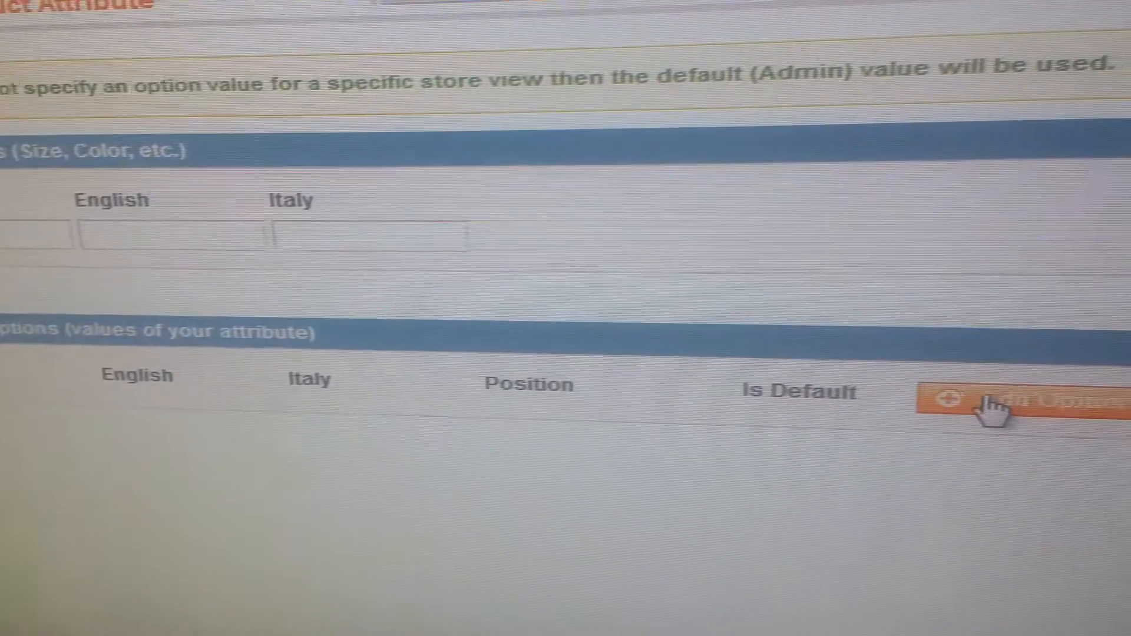
# Title the attribute Author and add option rows with values Shakspere and Nora, plus another row
pyautogui.click(1031, 402)
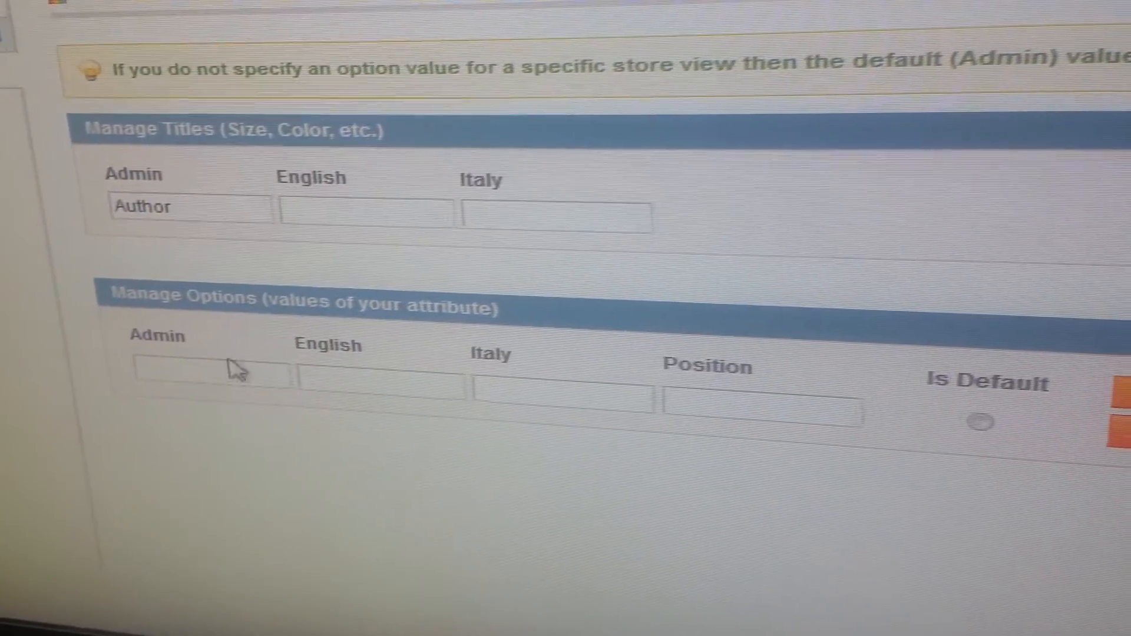
pyautogui.click(210, 375)
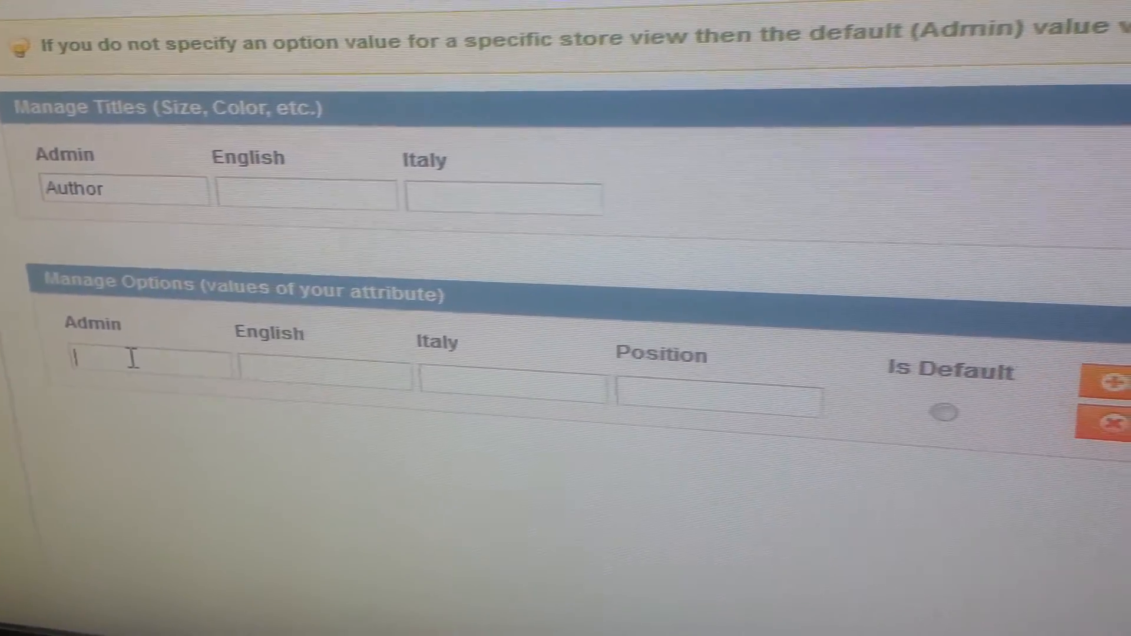
pyautogui.write('Author1')
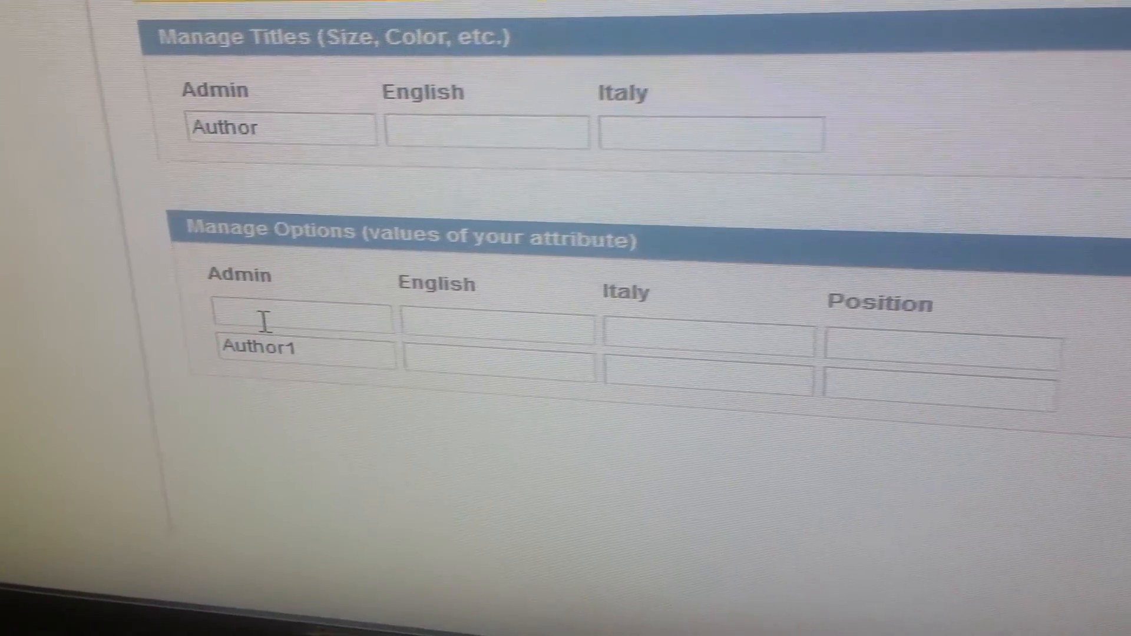
pyautogui.write('Shaksp')
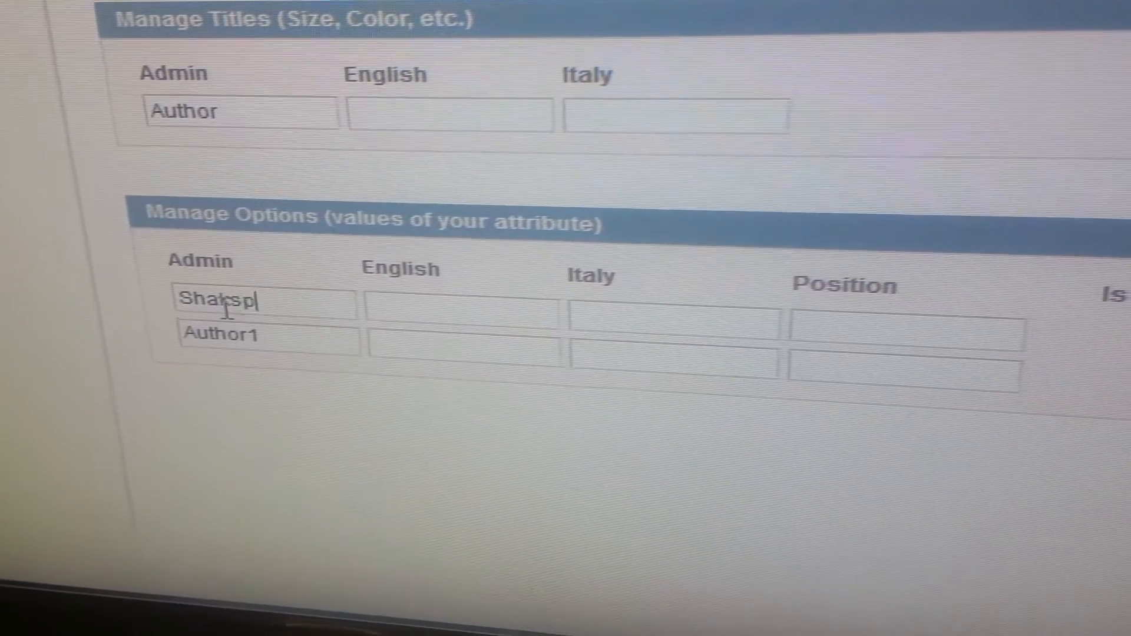
pyautogui.write('ere')
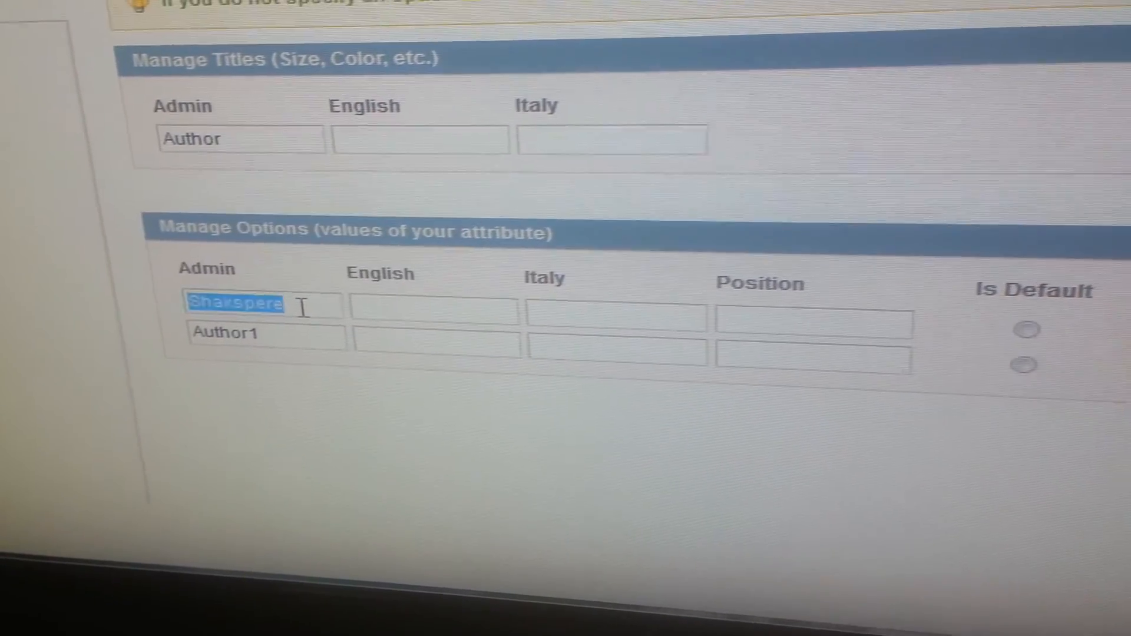
pyautogui.write('Nora')
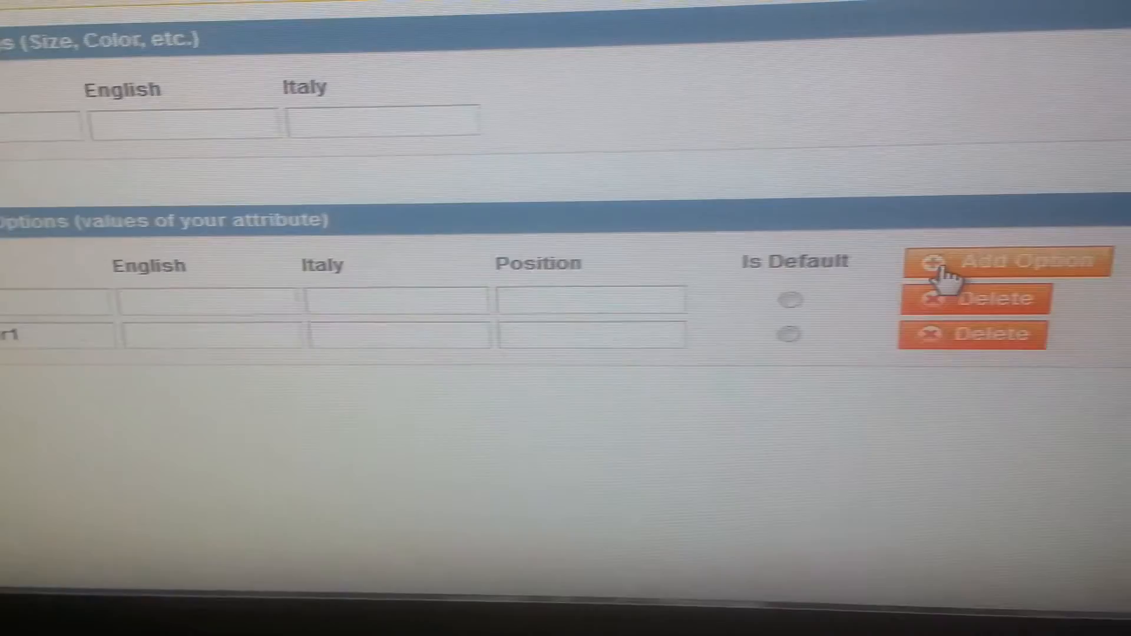
pyautogui.click(1009, 261)
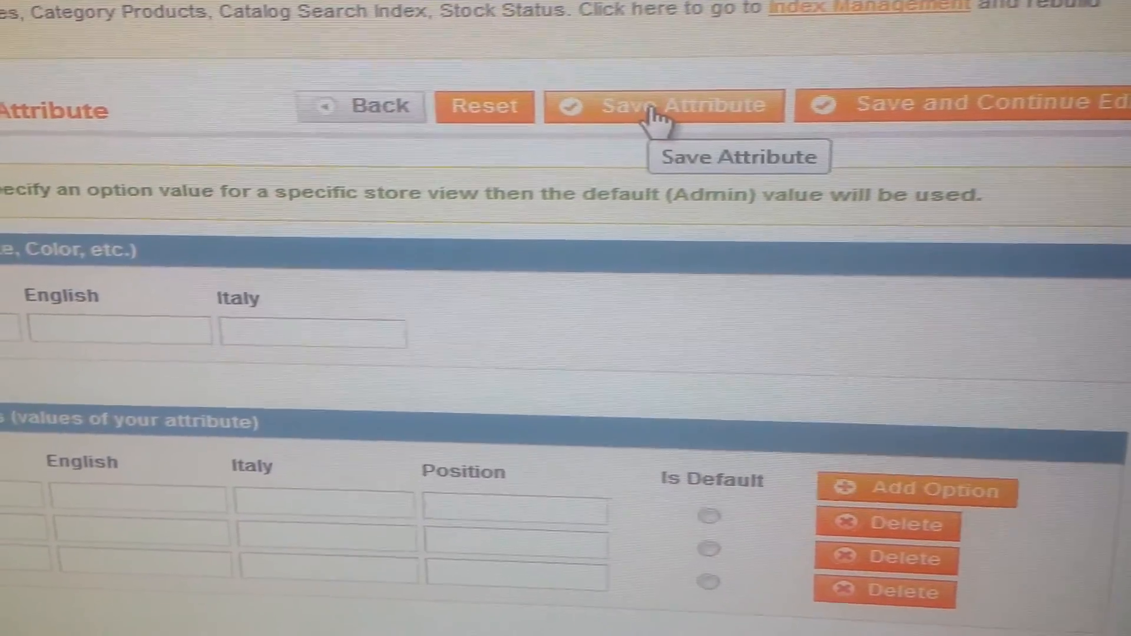
# Save the Author attribute so it appears in the Manage Attributes list
pyautogui.click(662, 106)
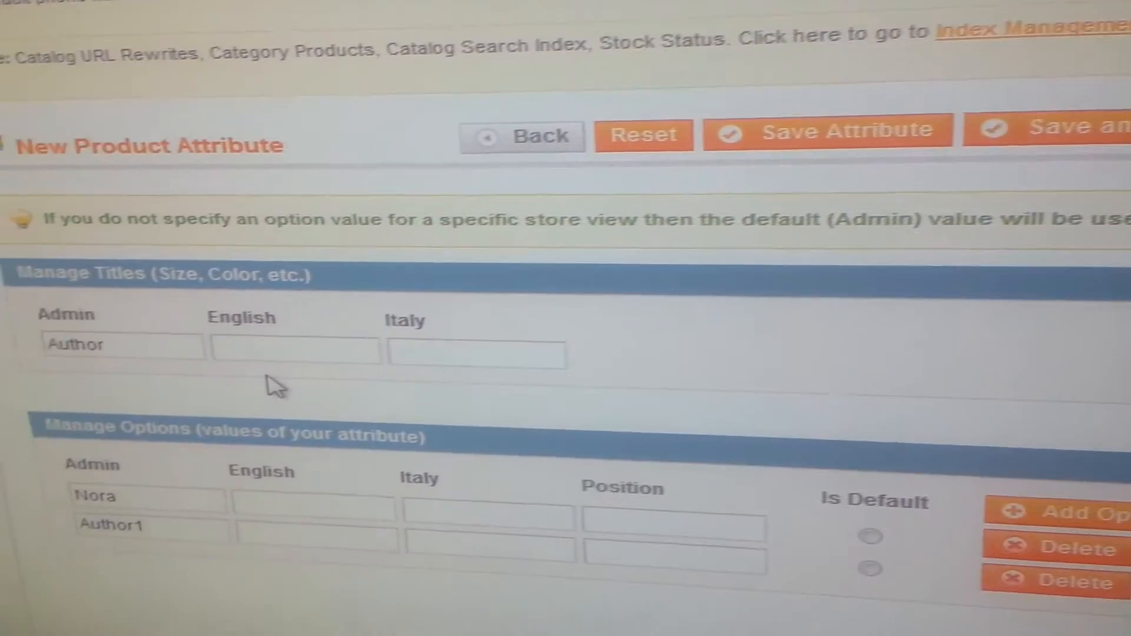
pyautogui.click(830, 130)
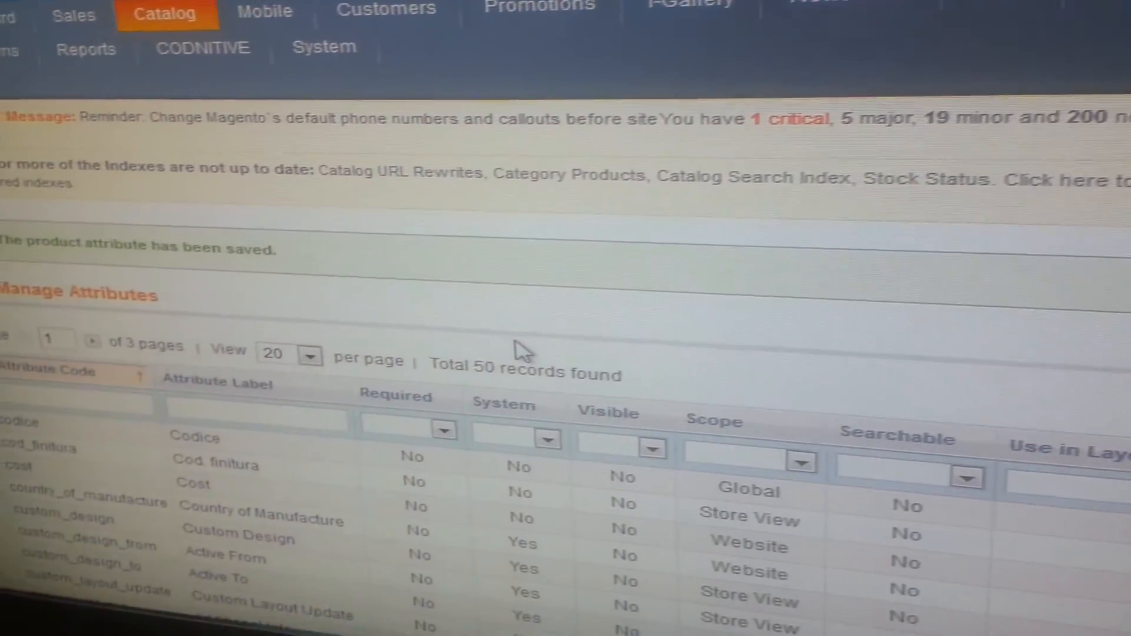